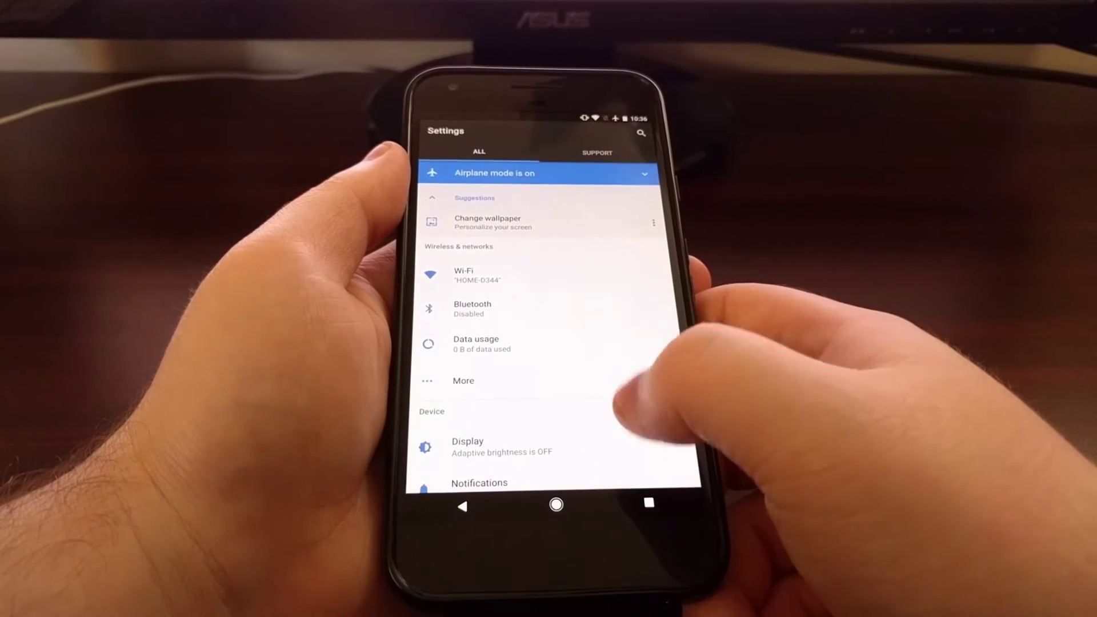
Confirm erasing all personal data and downloaded apps with ERASE EVERYTHING on the Reset? screen
scroll("down", 3)
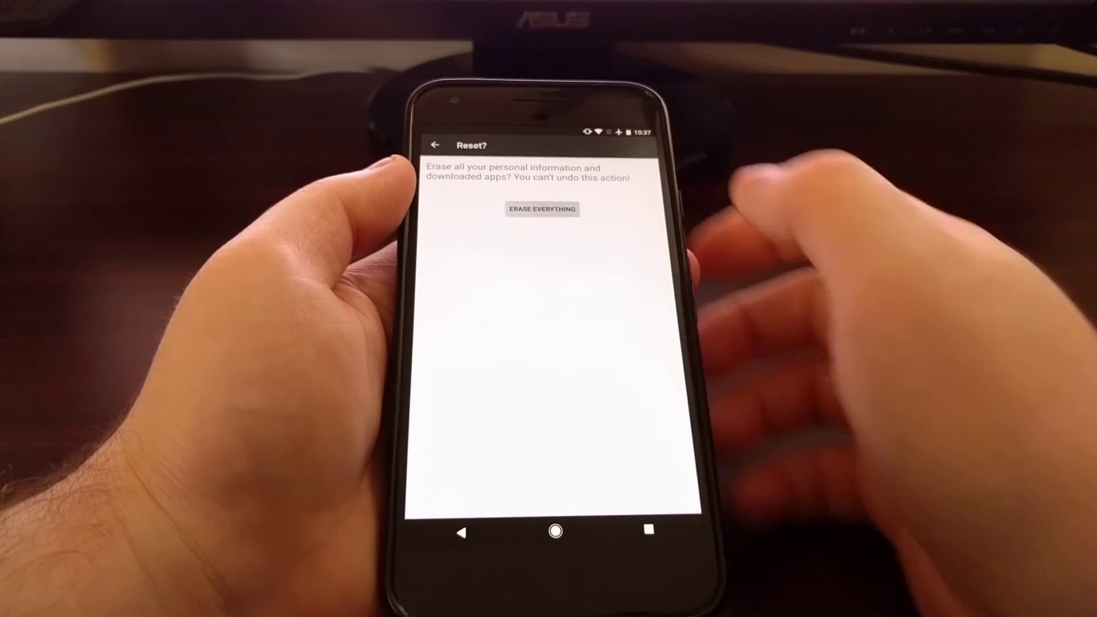
left_click(541, 209)
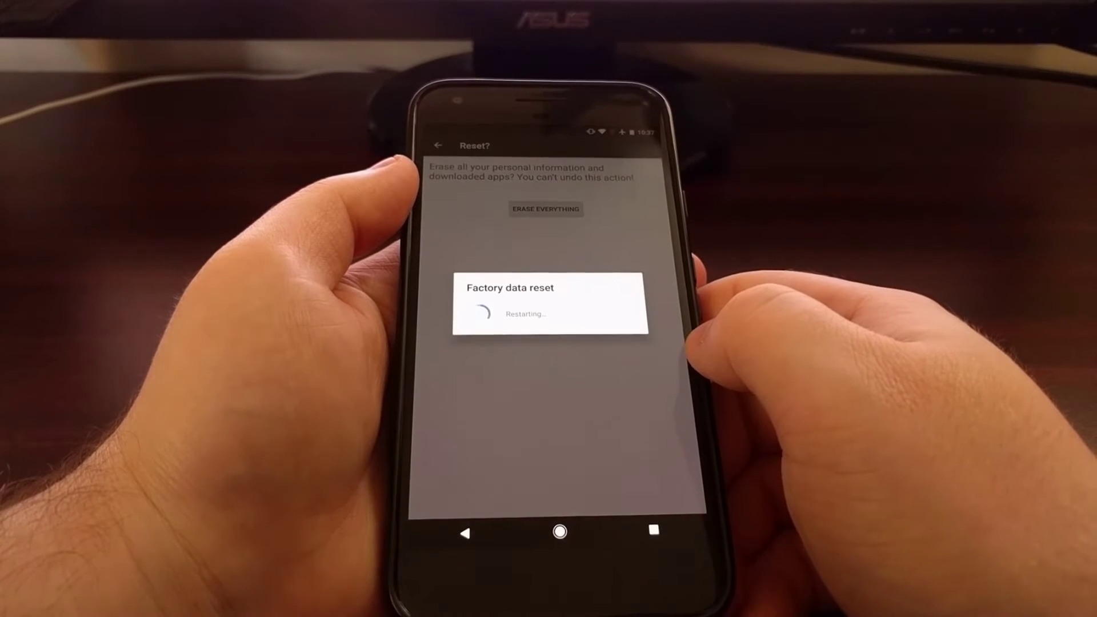